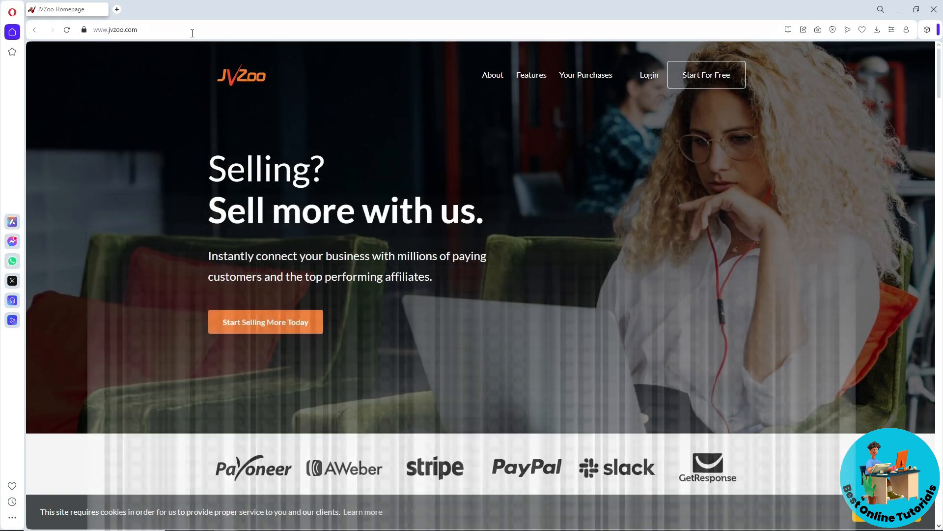
Start a free JVZoo signup and enter the name 'johnsavvy', email and password.
click(115, 29)
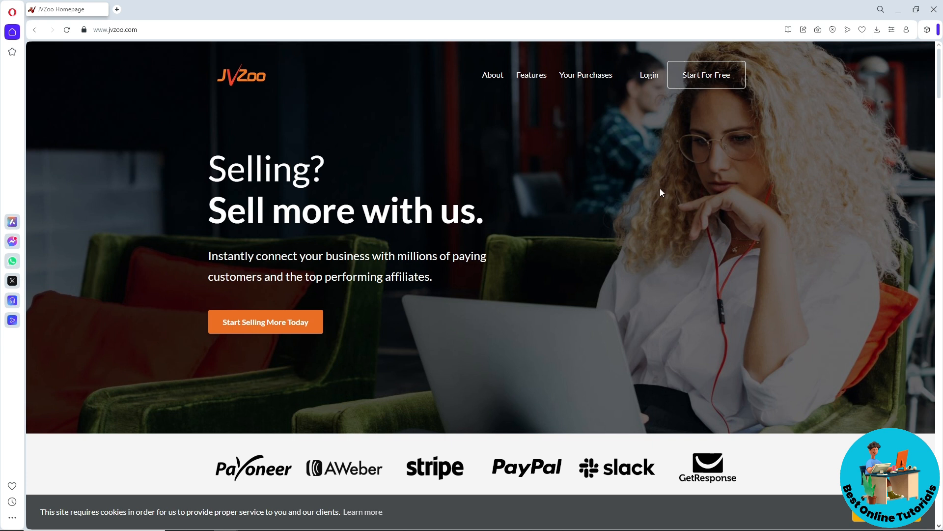
mouse_move(686, 99)
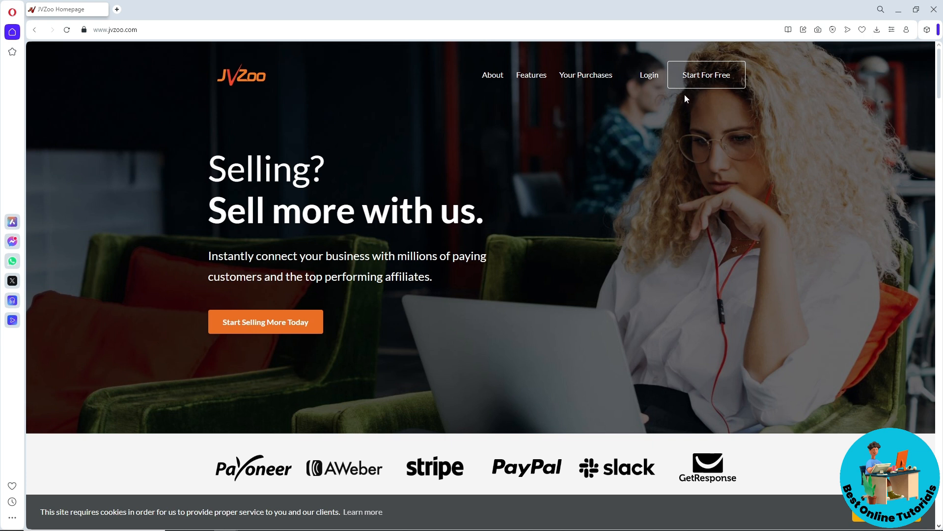
mouse_move(706, 75)
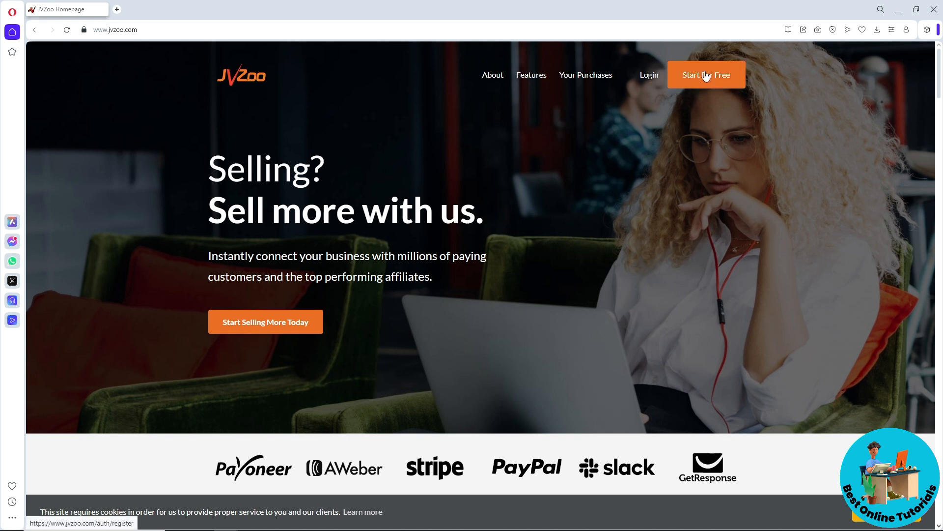
click(707, 74)
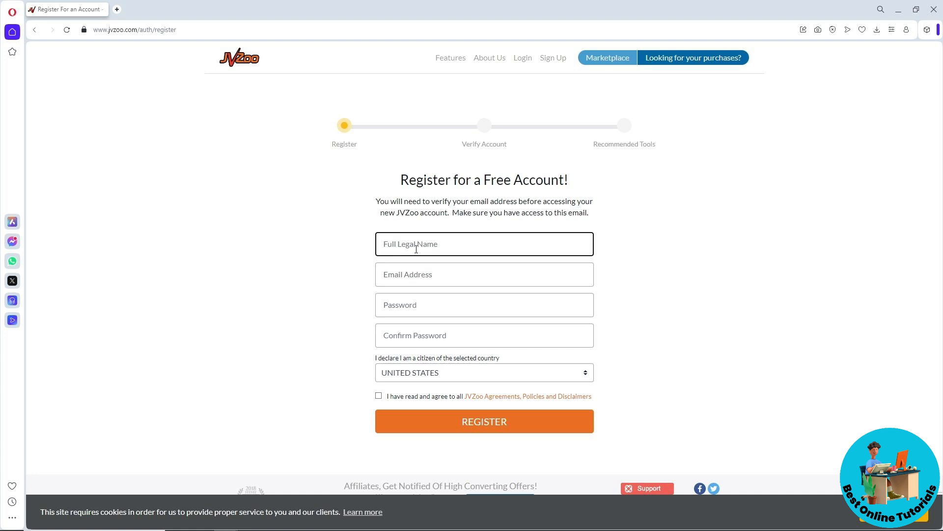
text(johnsavvy)
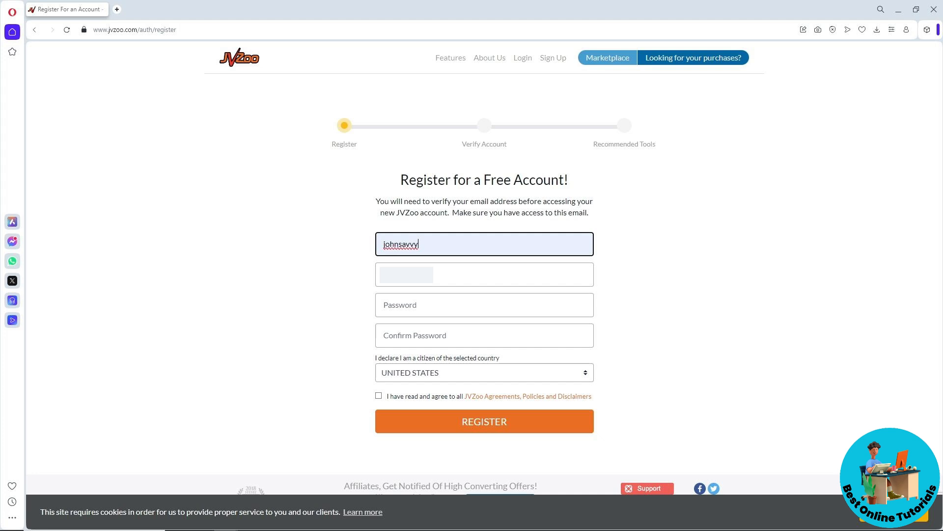
click(483, 304)
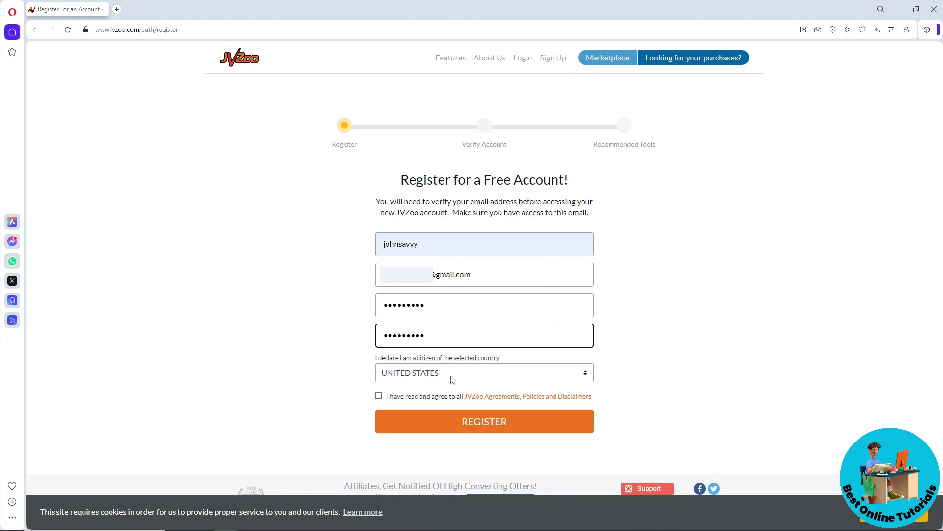
Keep United States as citizenship, accept the agreements, and submit the registration.
click(483, 371)
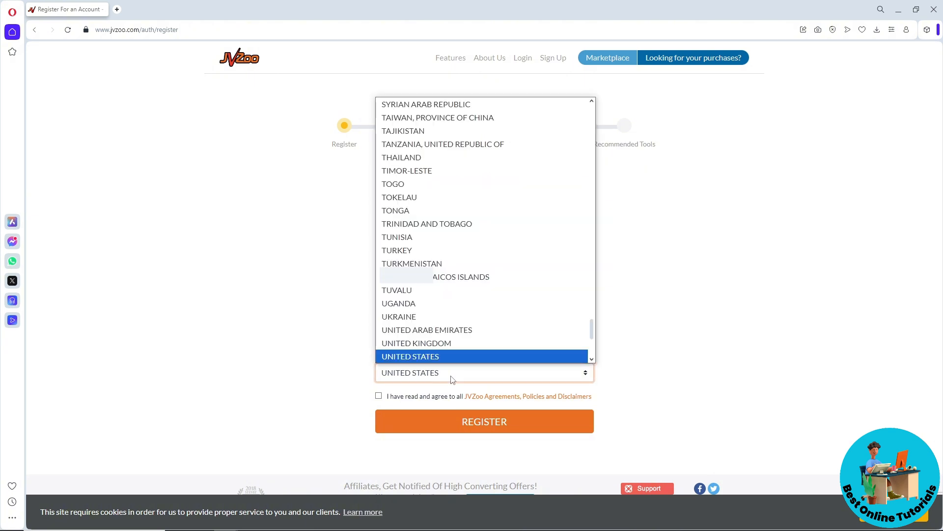
click(410, 356)
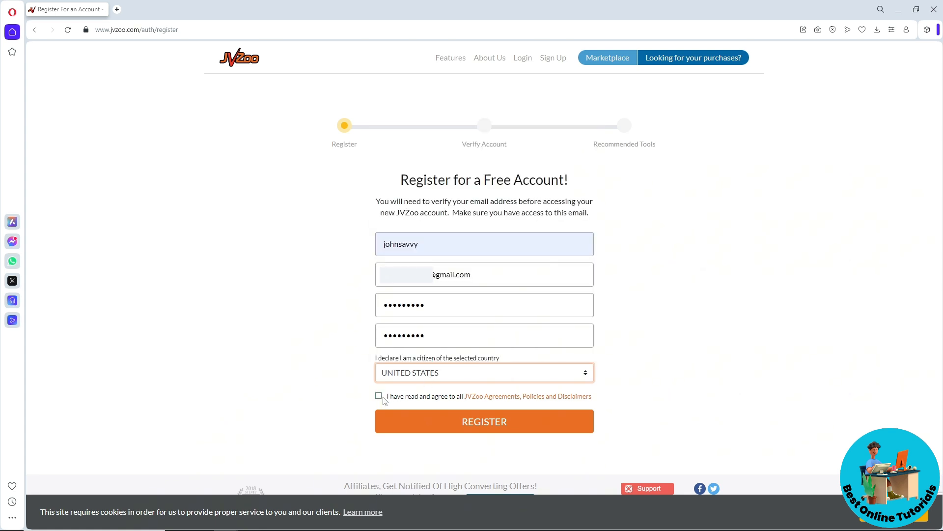
click(378, 396)
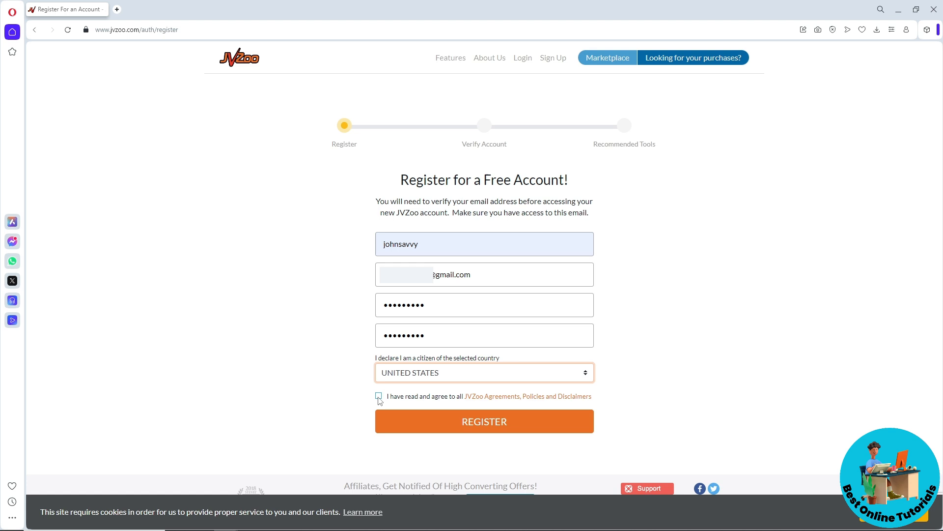
click(378, 396)
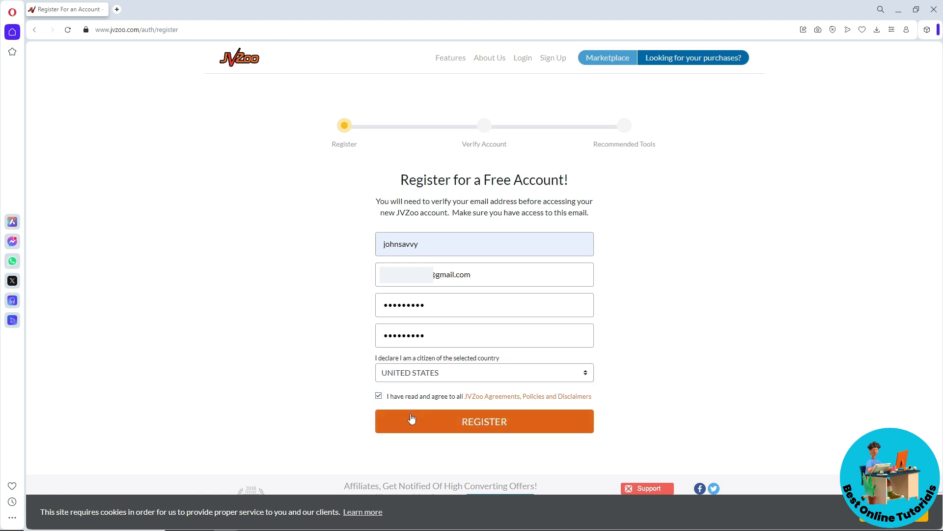
mouse_move(550, 417)
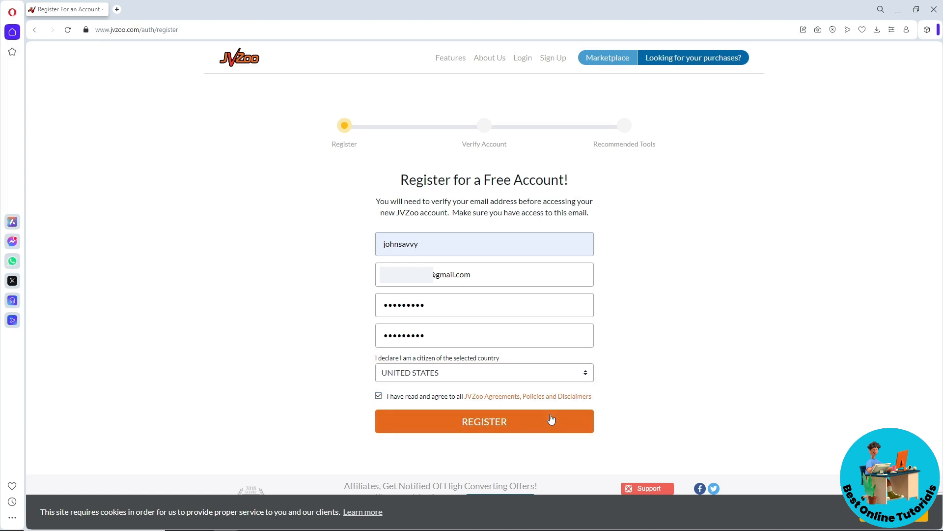
click(485, 420)
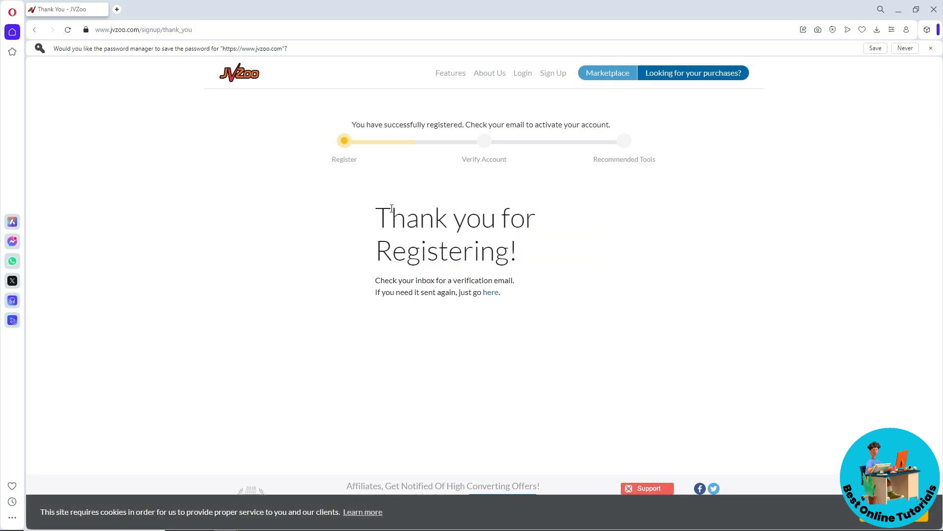
Open the '[Action Required] Activate Your Account - JVZoo!' email in Gmail.
click(117, 8)
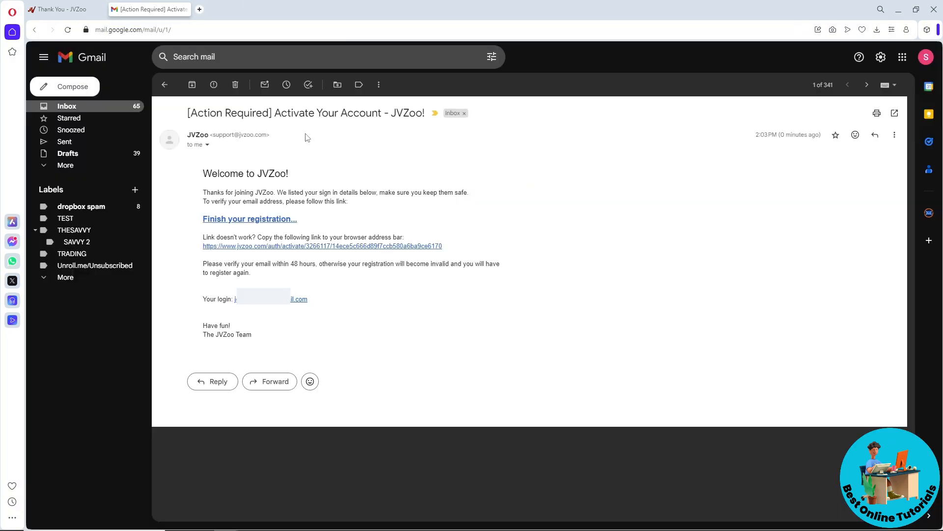
mouse_move(262, 169)
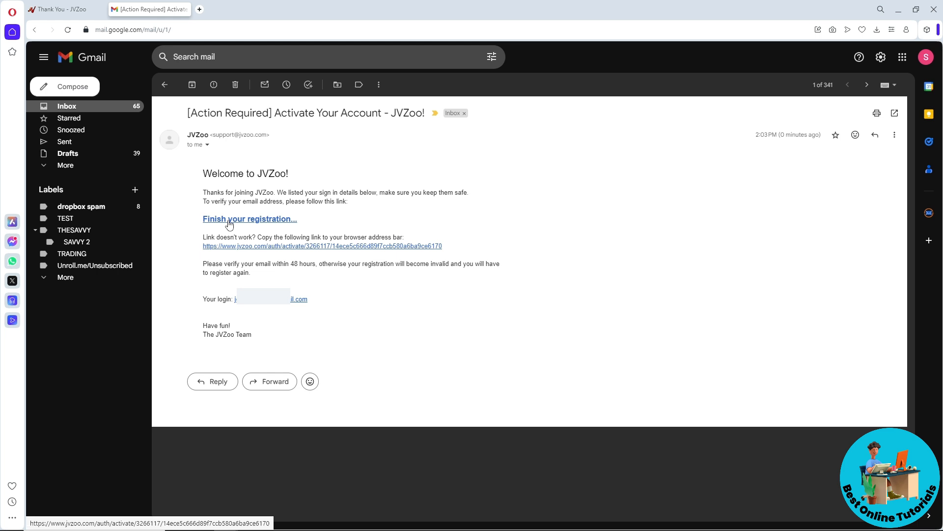
Follow the activation link, then log in with the registered email and password.
click(249, 218)
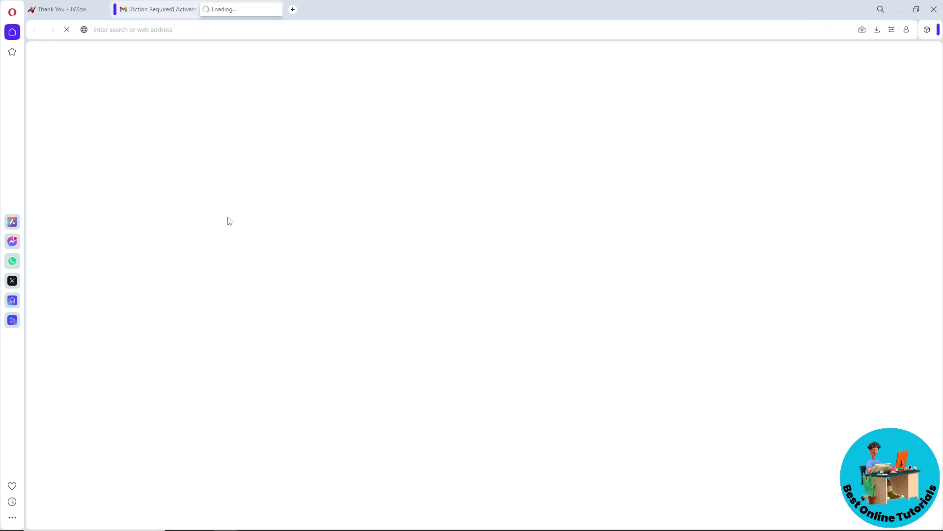
mouse_move(209, 155)
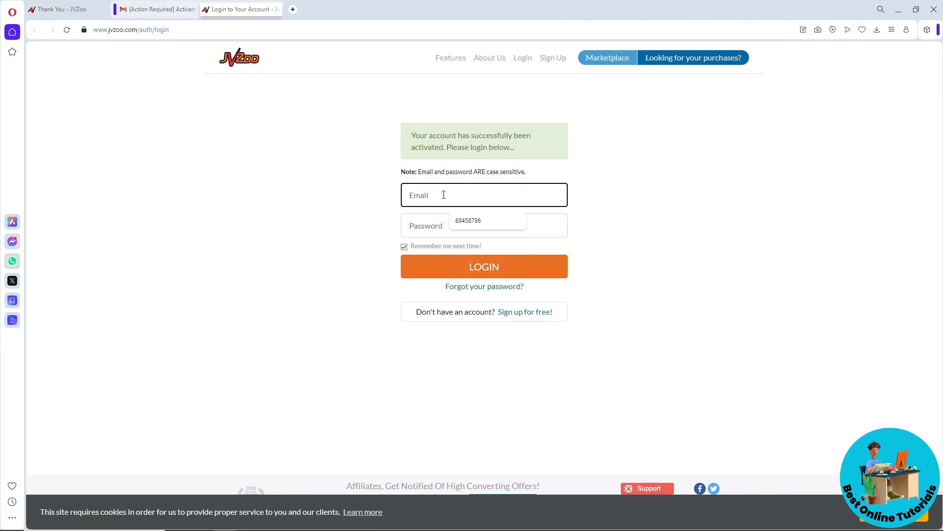
mouse_move(419, 195)
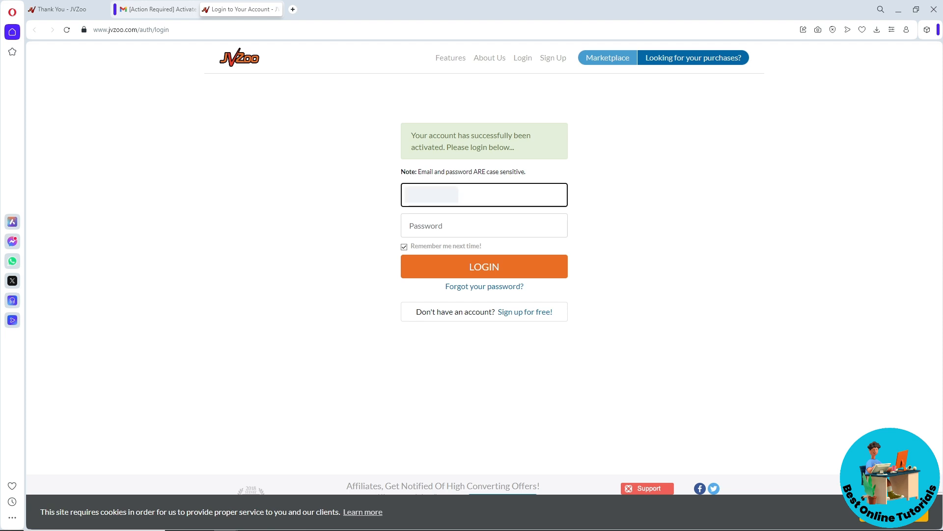
text(••••)
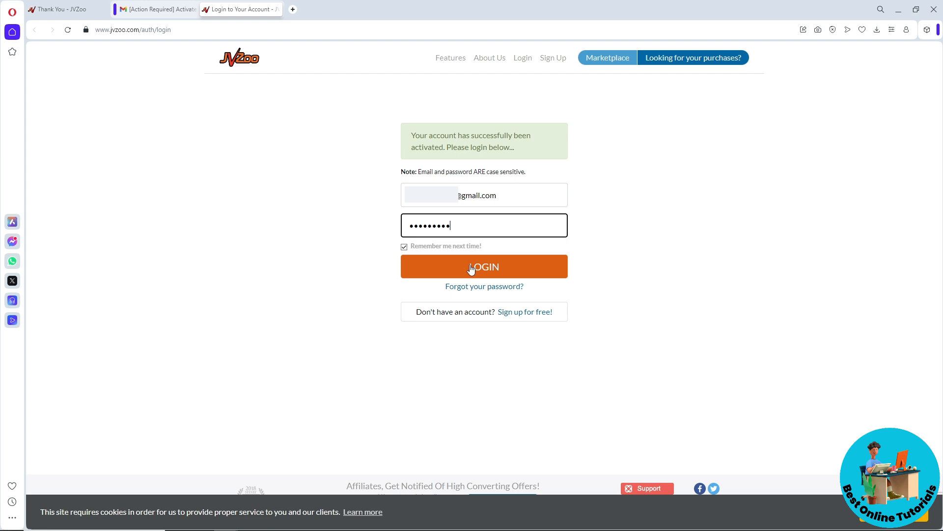
click(483, 266)
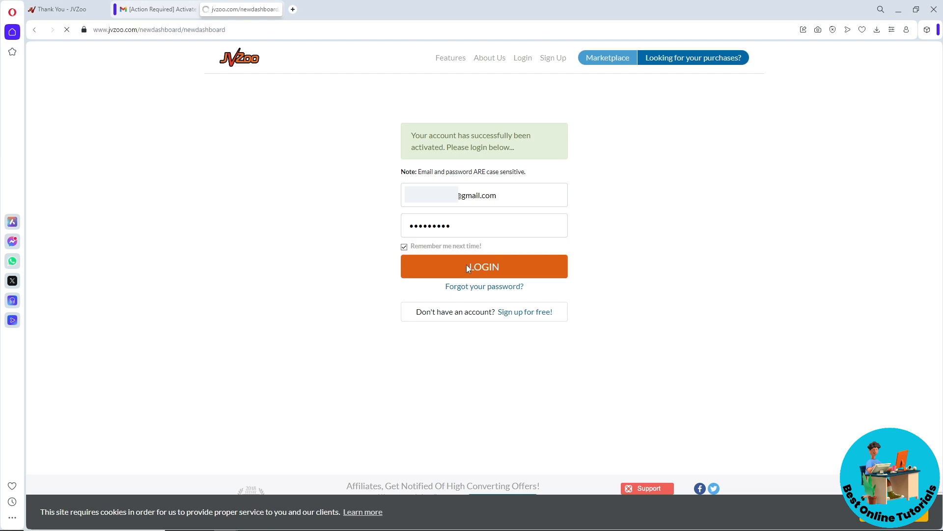
Complete the login and go to the Affiliate Dashboard from the sidebar.
click(484, 265)
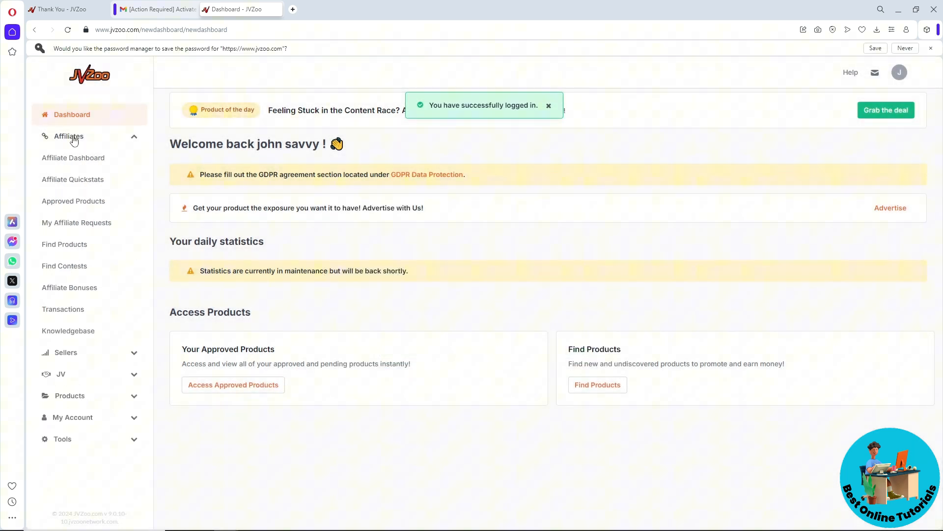
click(73, 158)
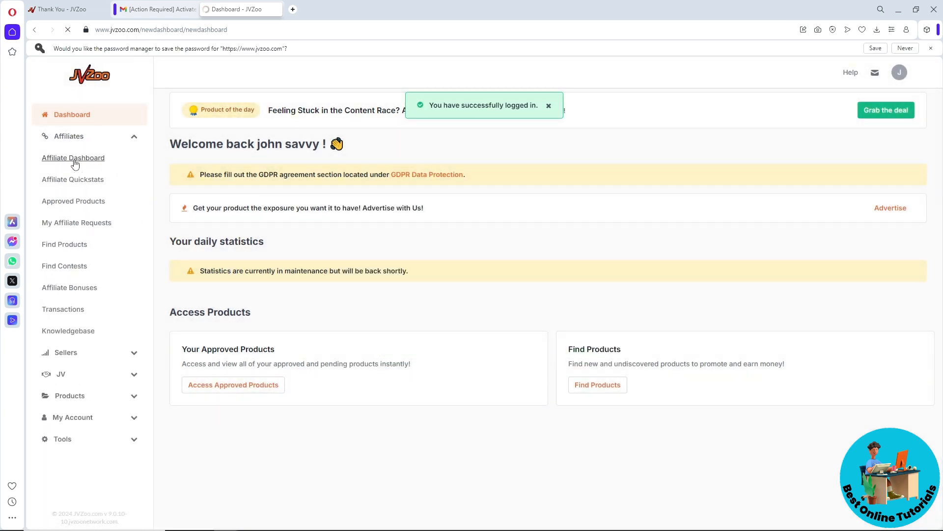